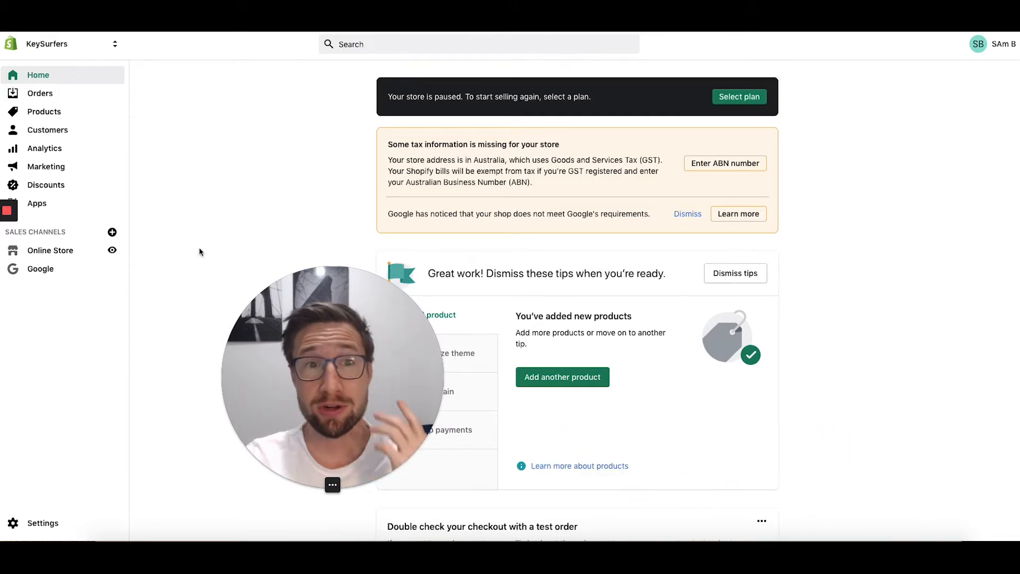
mouse_move(43, 523)
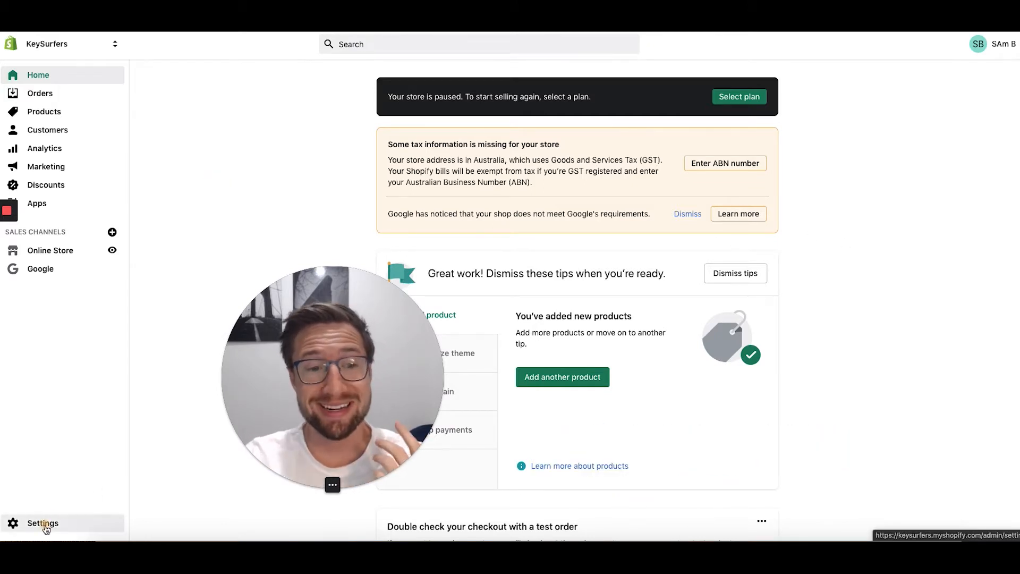
Step: Go to the store Settings to reach Plan and permissions
left_click(43, 523)
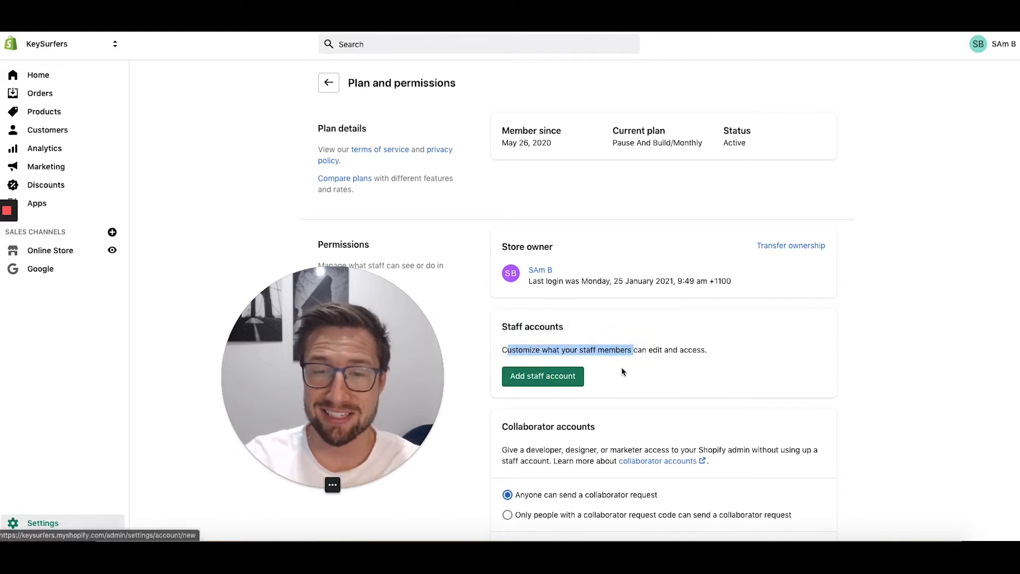
left_click(542, 376)
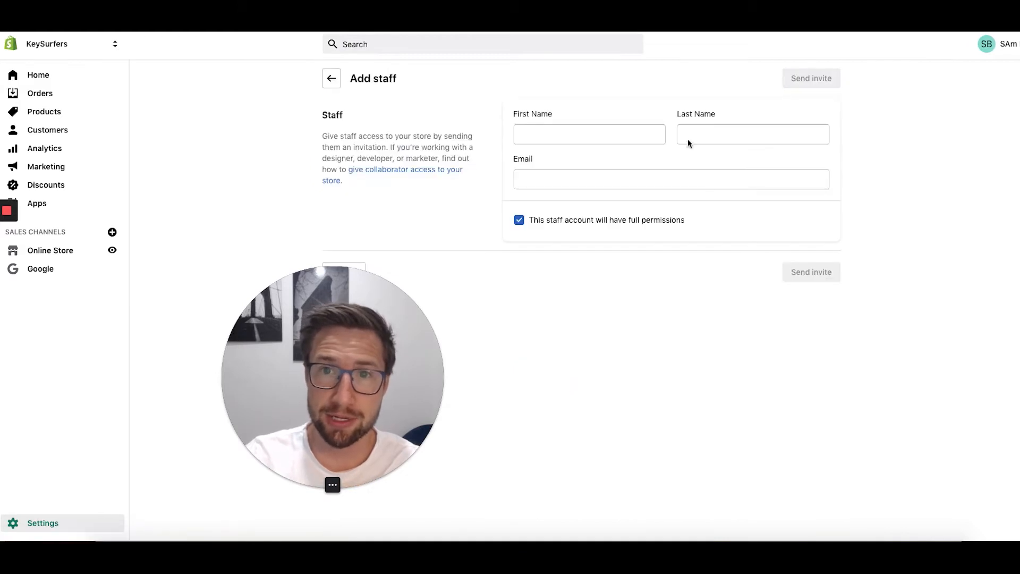
left_click(589, 134)
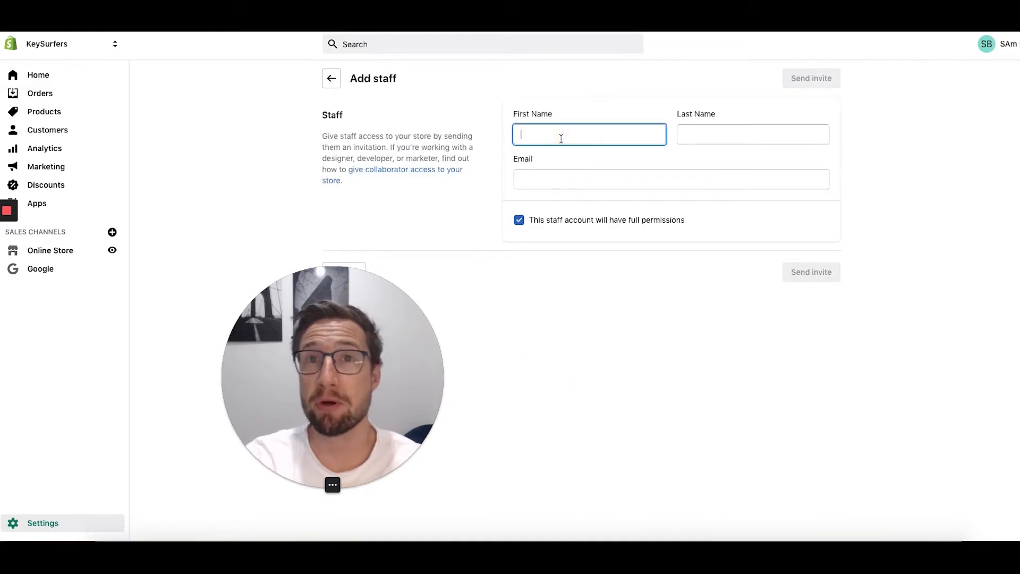
type("Billy")
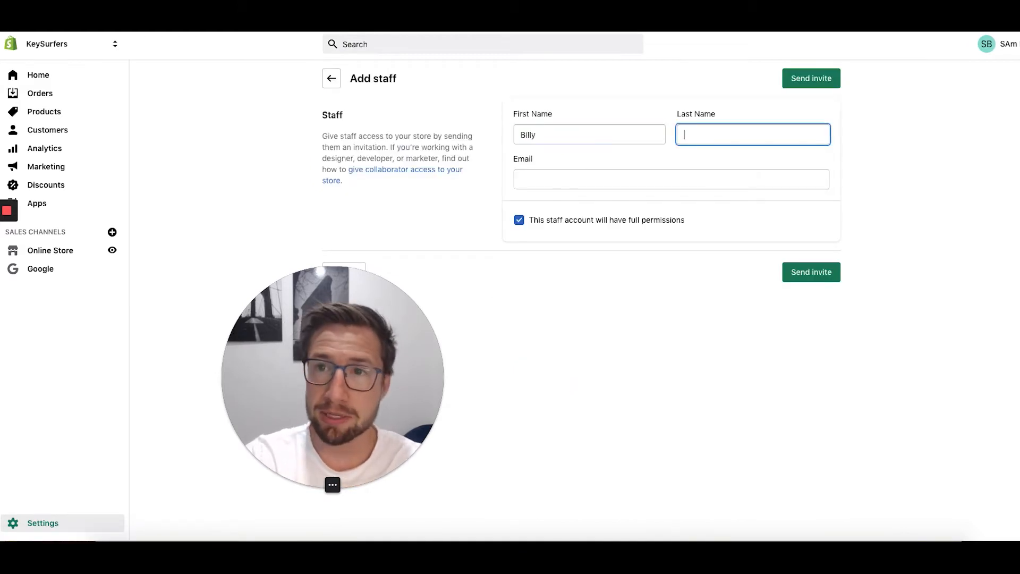
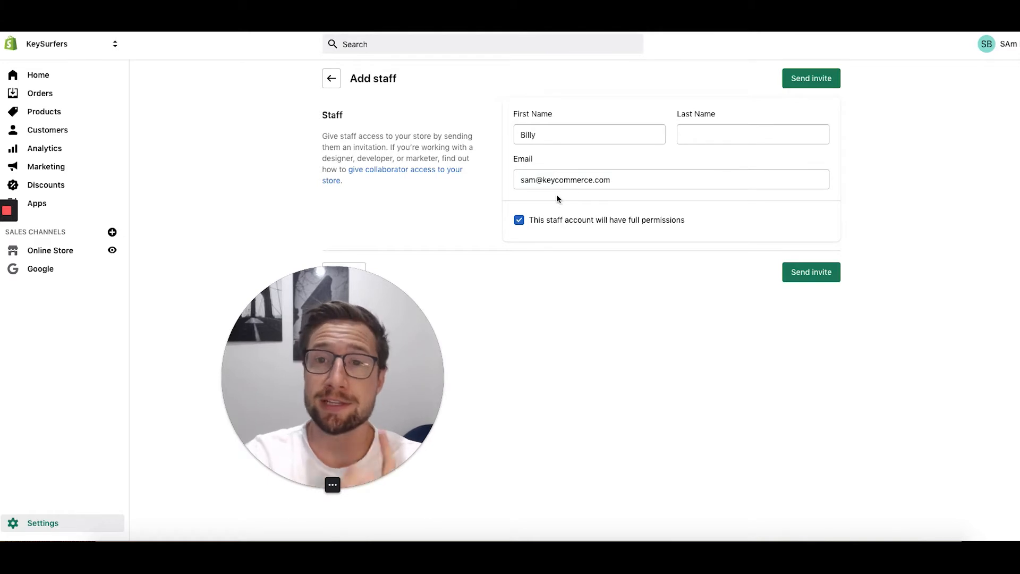
mouse_move(561, 242)
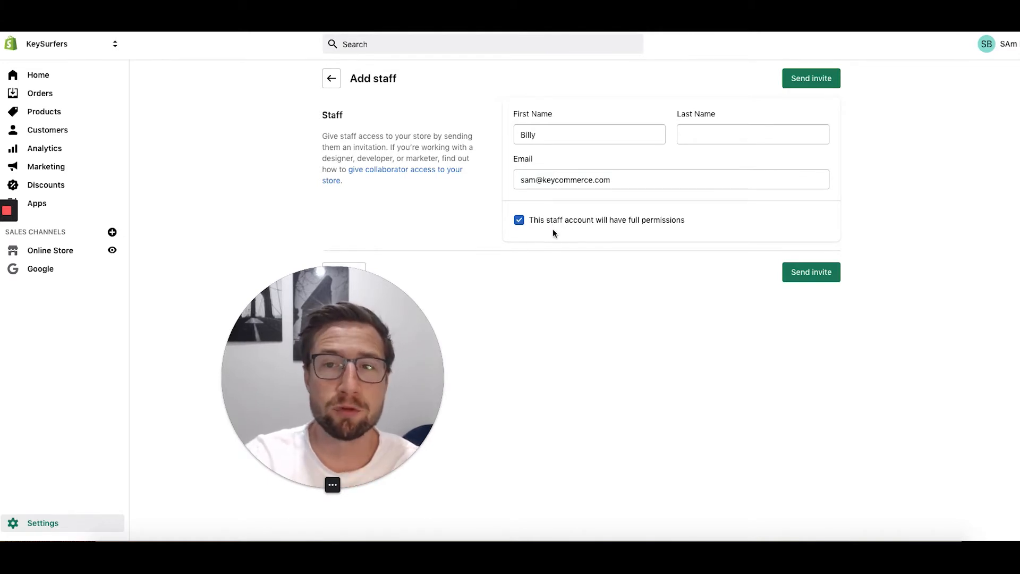
Step: Turn off full permissions for the new staff account and review the individual permission list
left_click(518, 220)
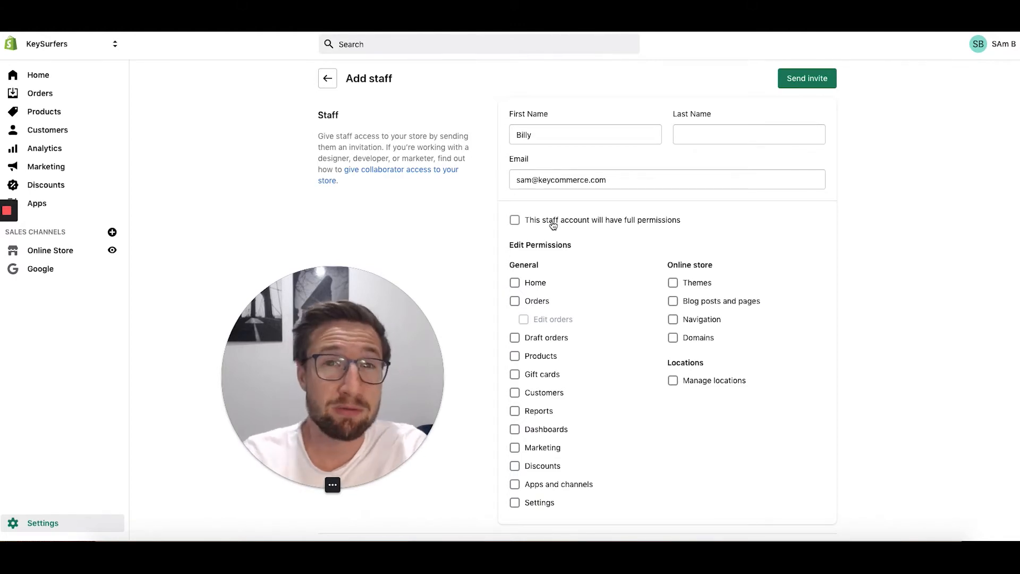
mouse_move(484, 239)
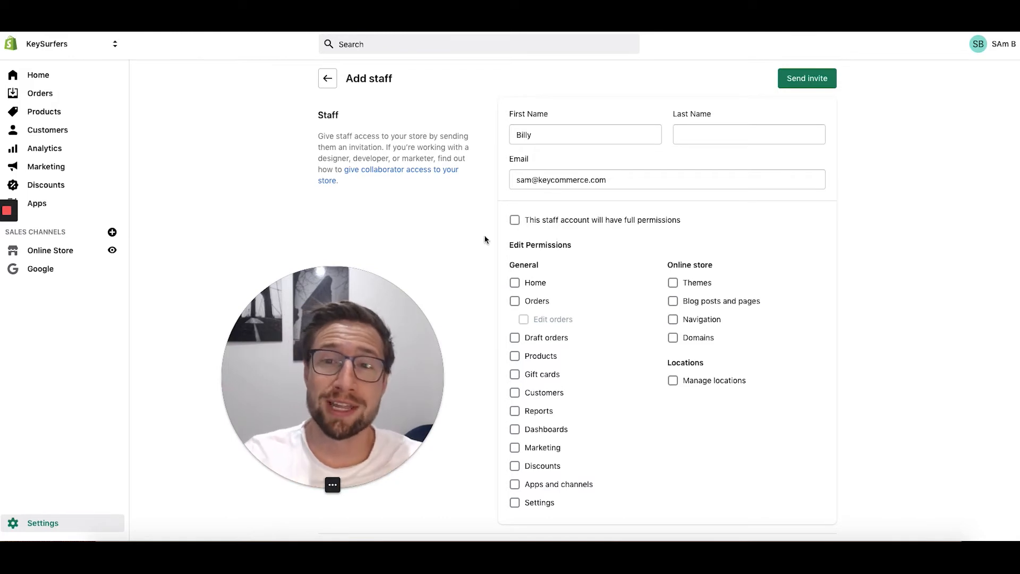
scroll("down", 3)
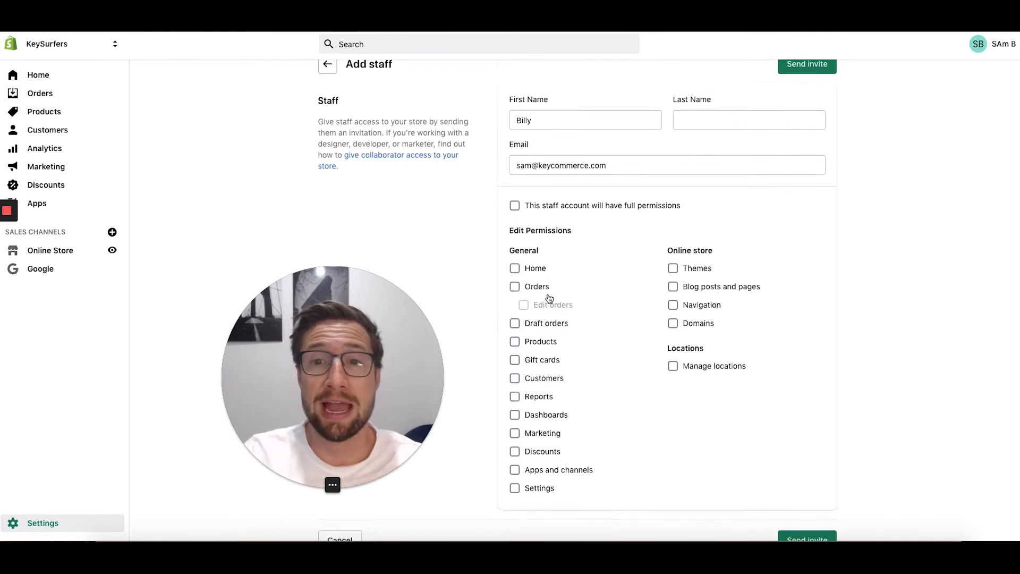
scroll("down", 3)
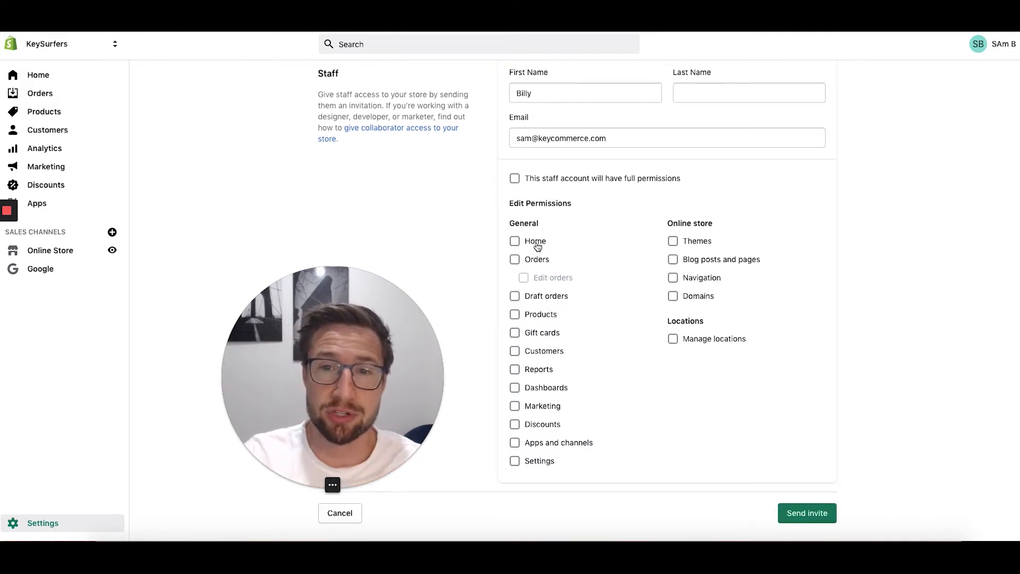
mouse_move(685, 245)
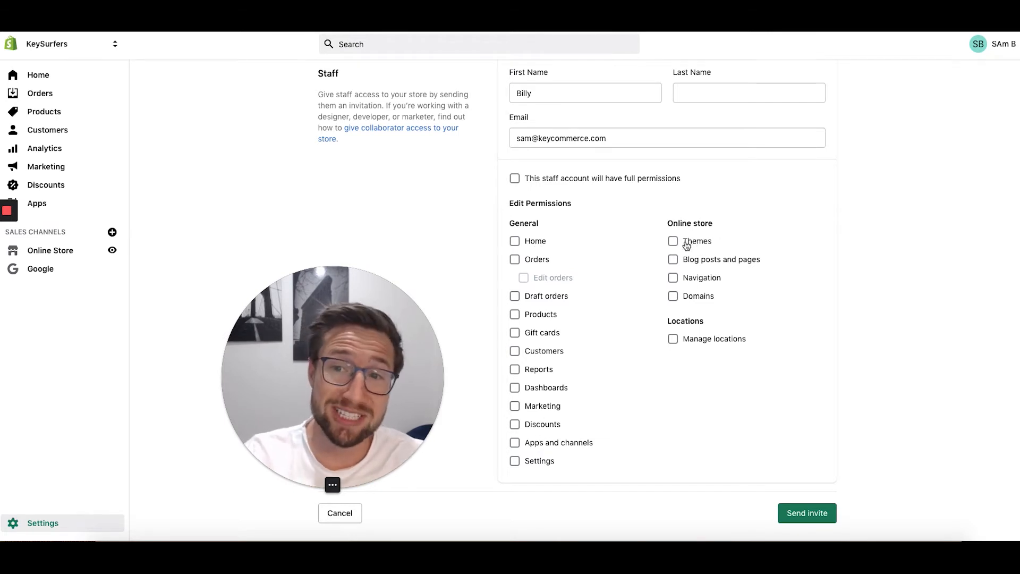
left_click(673, 242)
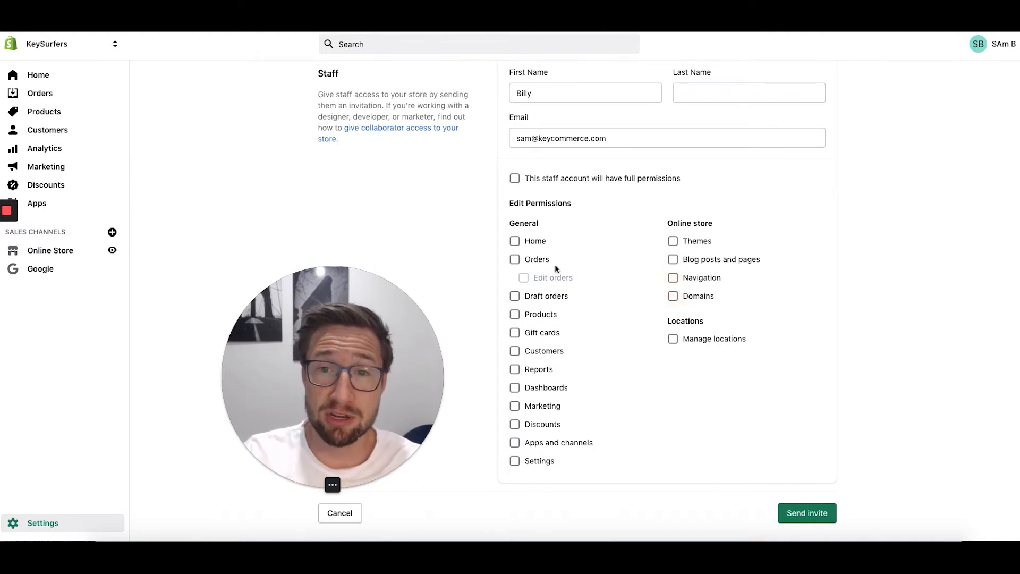
Step: Grant access to Orders, order editing and Draft orders
left_click(515, 259)
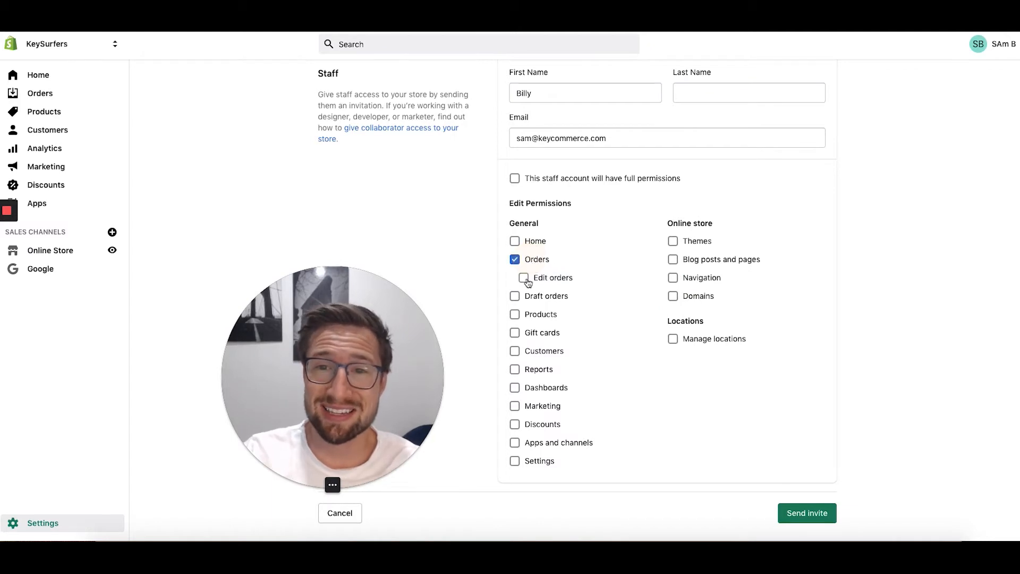
left_click(515, 277)
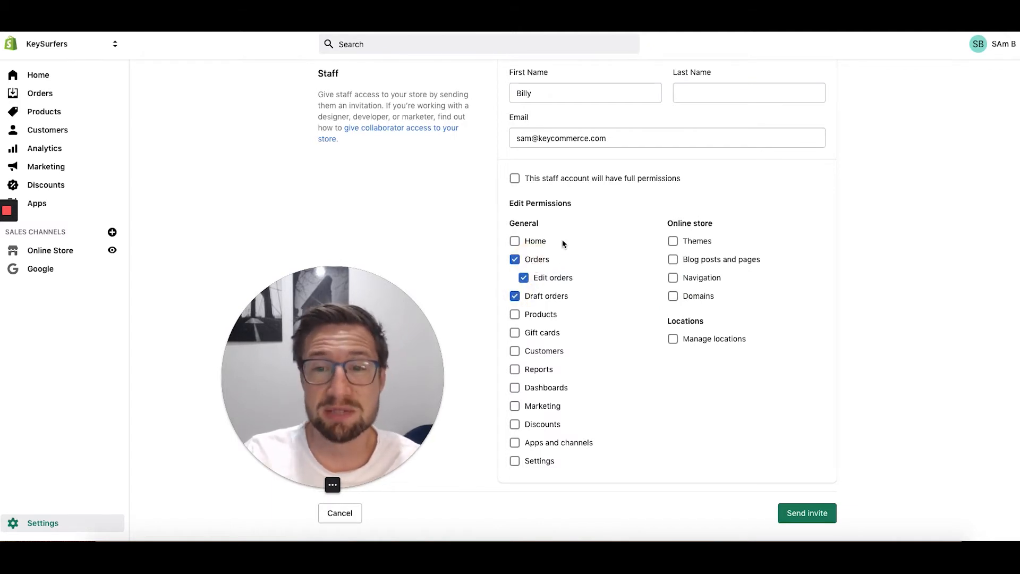
left_click(514, 259)
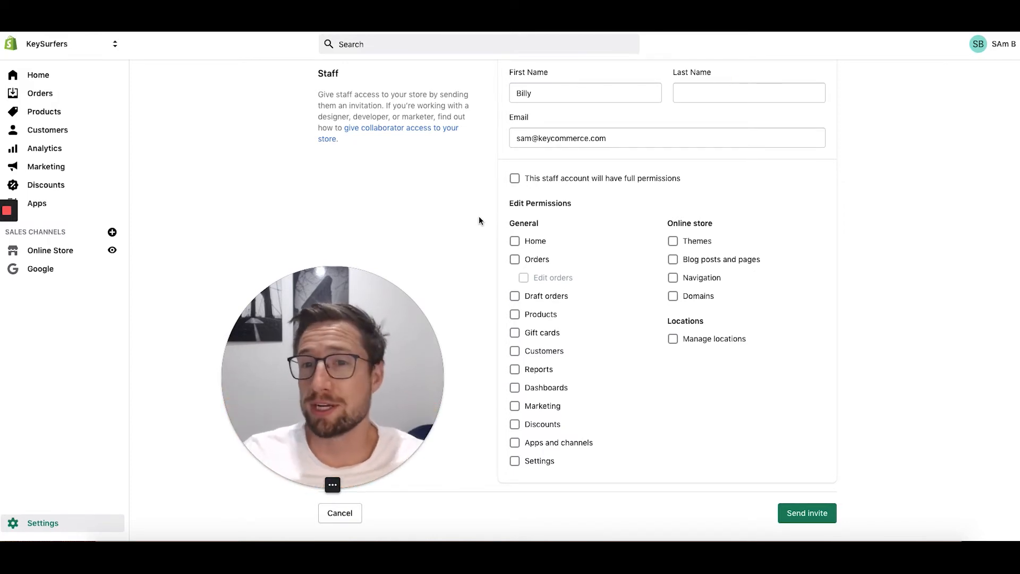
Step: Switch the account back to full permissions and send the staff invitation
left_click(515, 179)
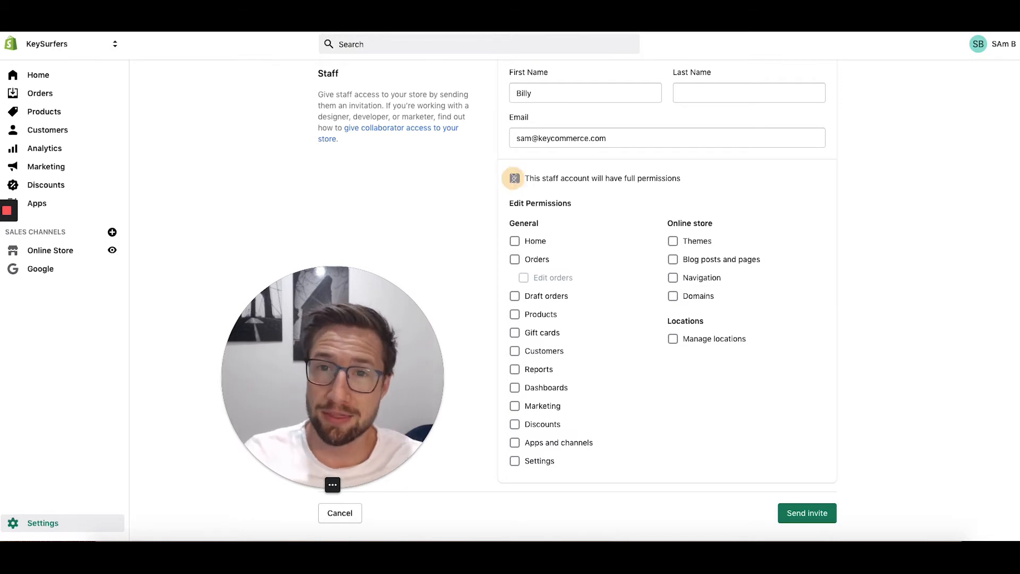
left_click(515, 177)
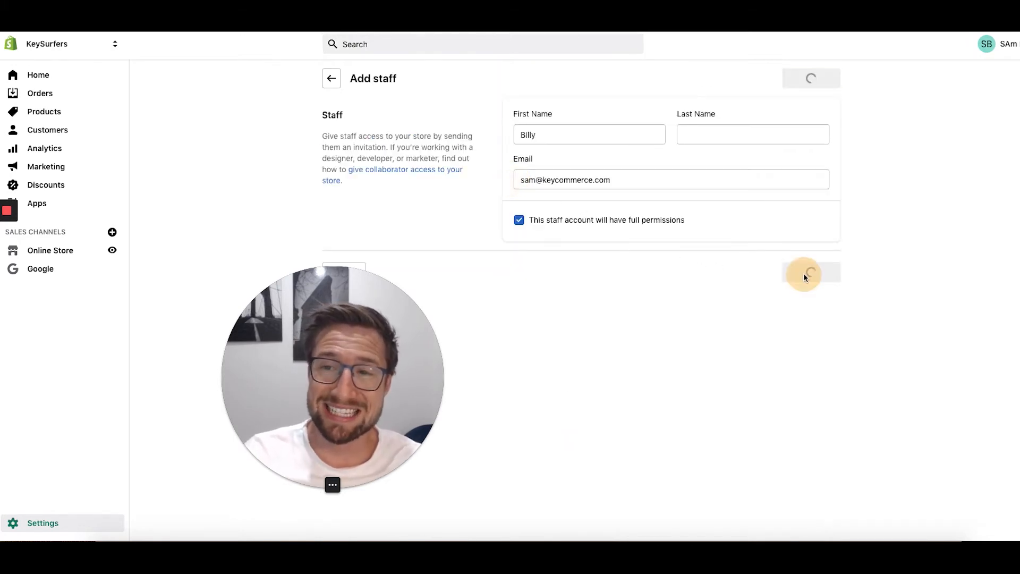
left_click(807, 273)
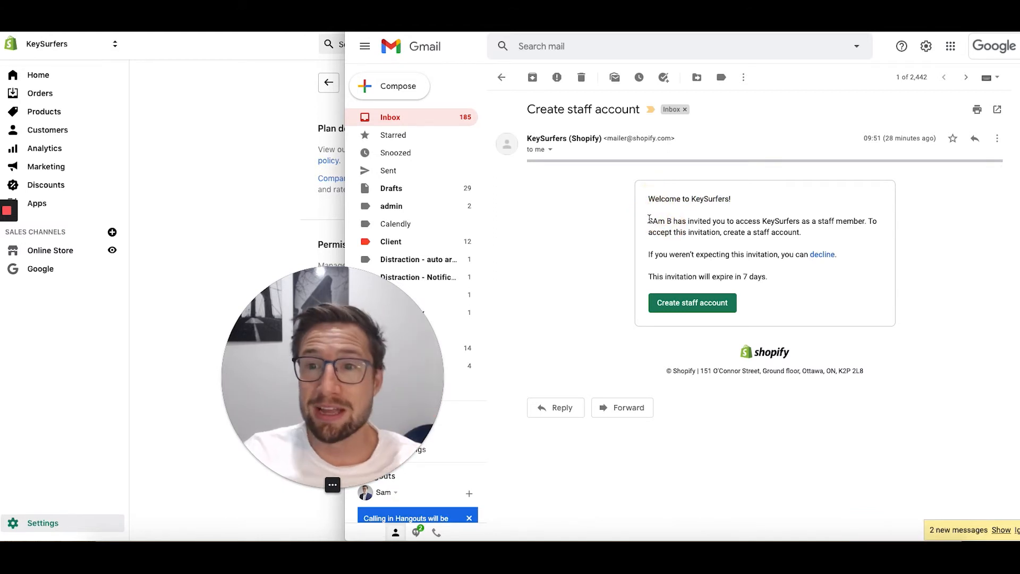
Step: From the 'Create staff account' email, follow the link to Shopify's Create an account page
double_click(657, 222)
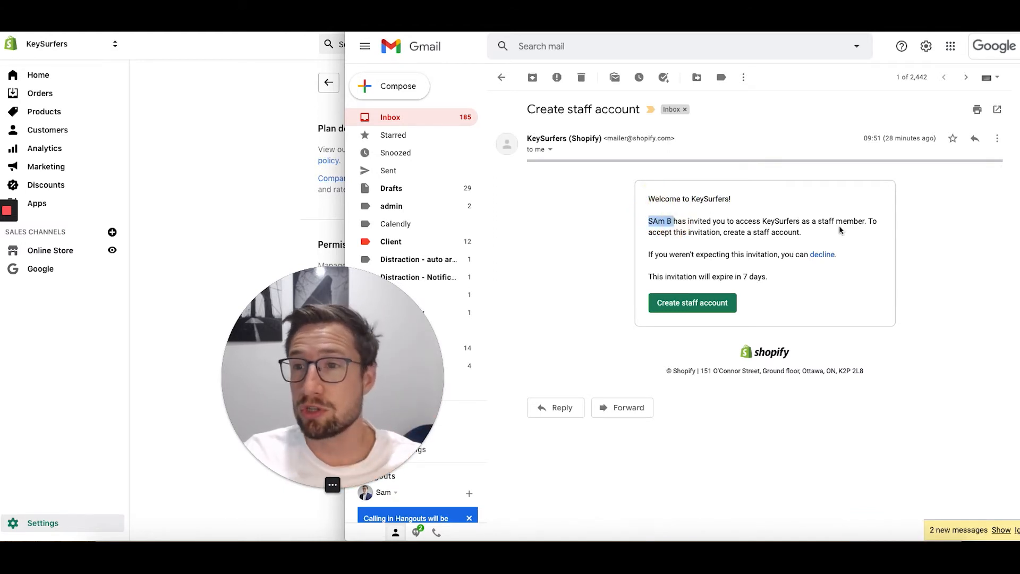
mouse_move(692, 303)
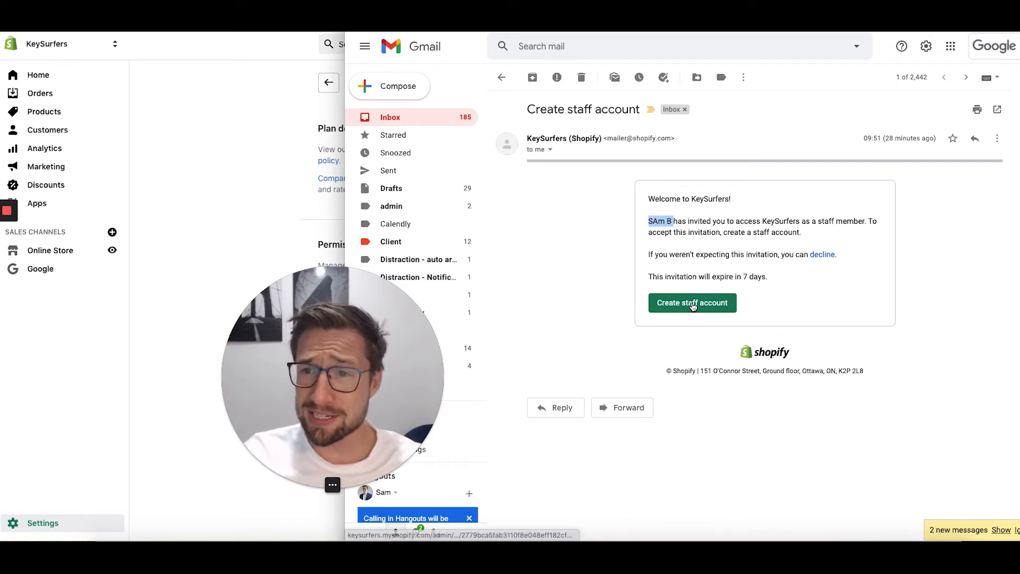
left_click(692, 303)
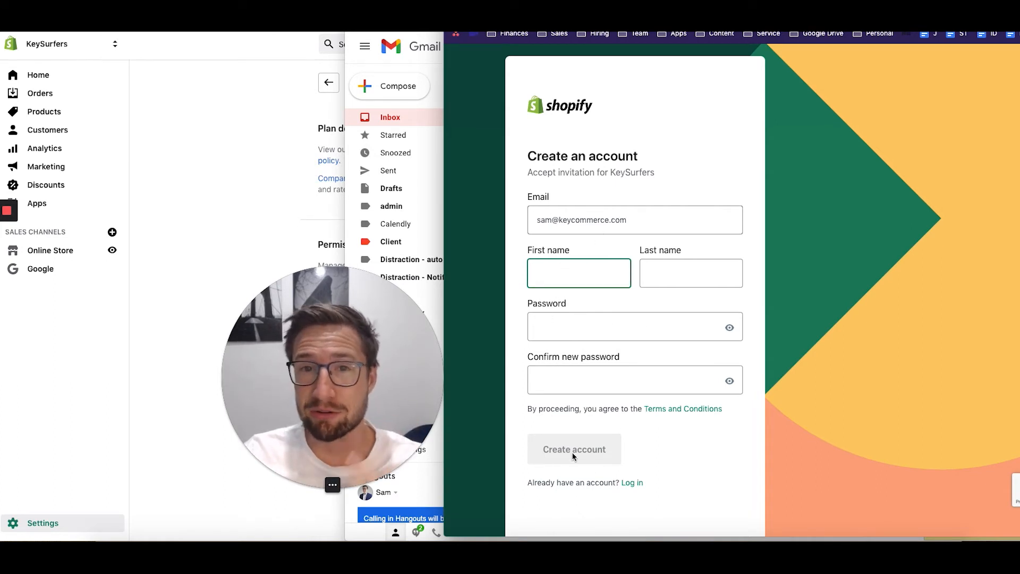
mouse_move(376, 175)
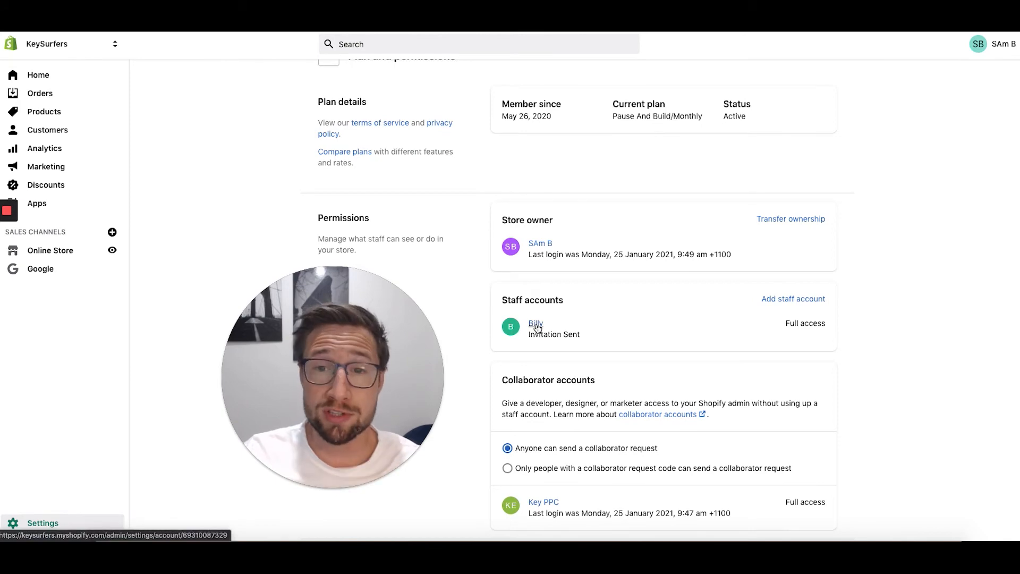
Step: Remove Billy's staff account and confirm the permanent removal
left_click(535, 323)
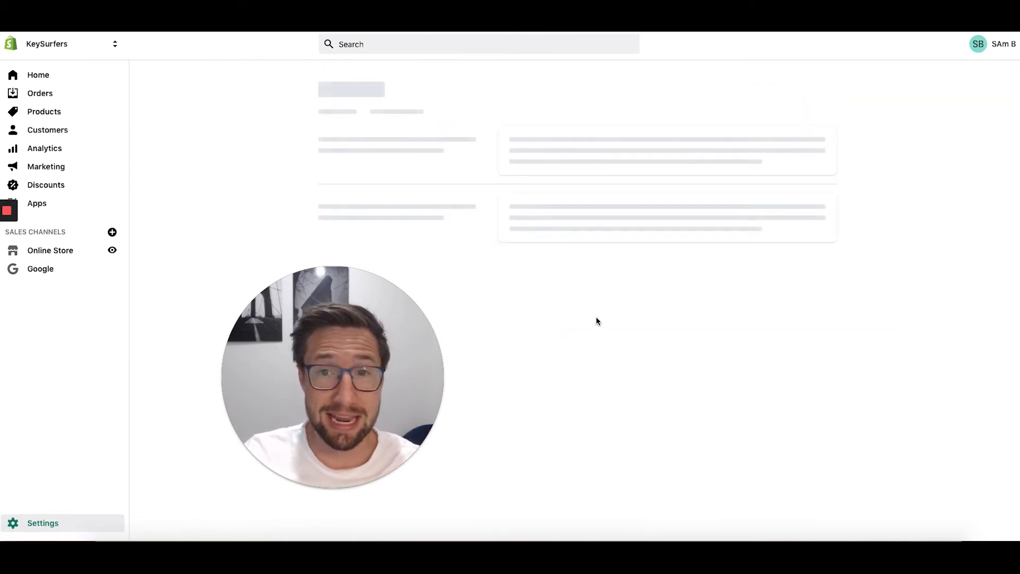
scroll("down", 3)
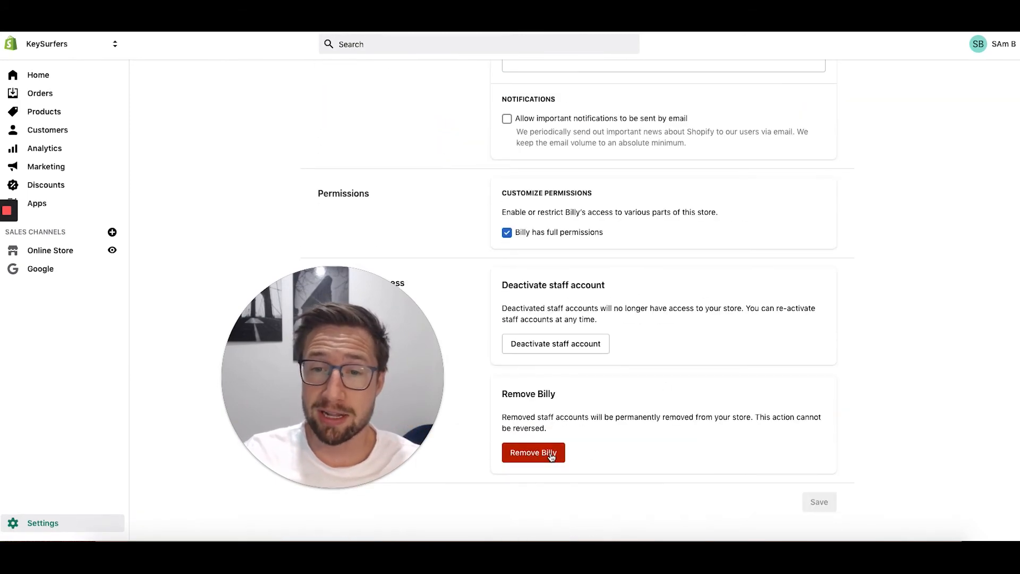
left_click(532, 453)
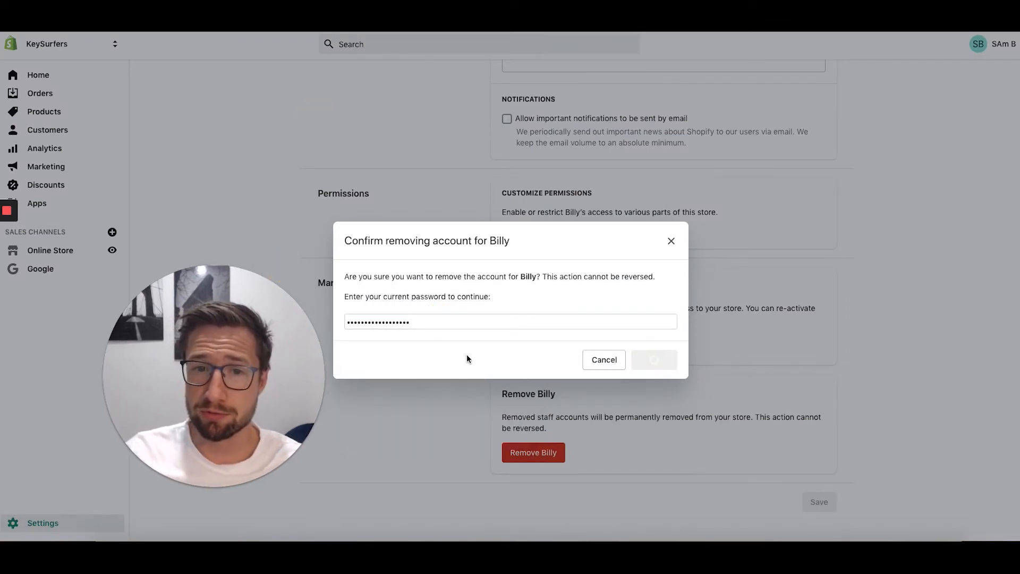
left_click(654, 360)
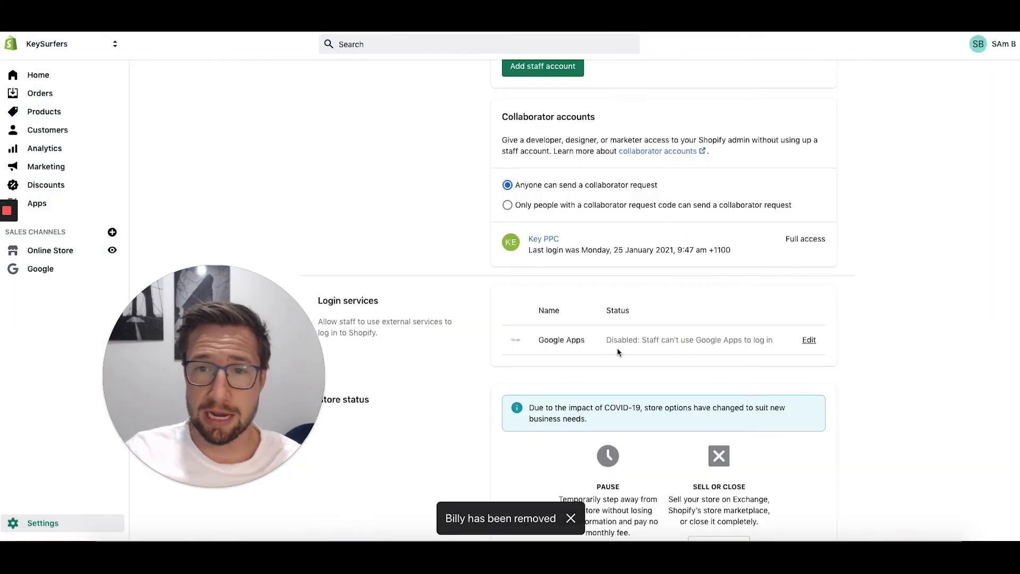
scroll("up", 3)
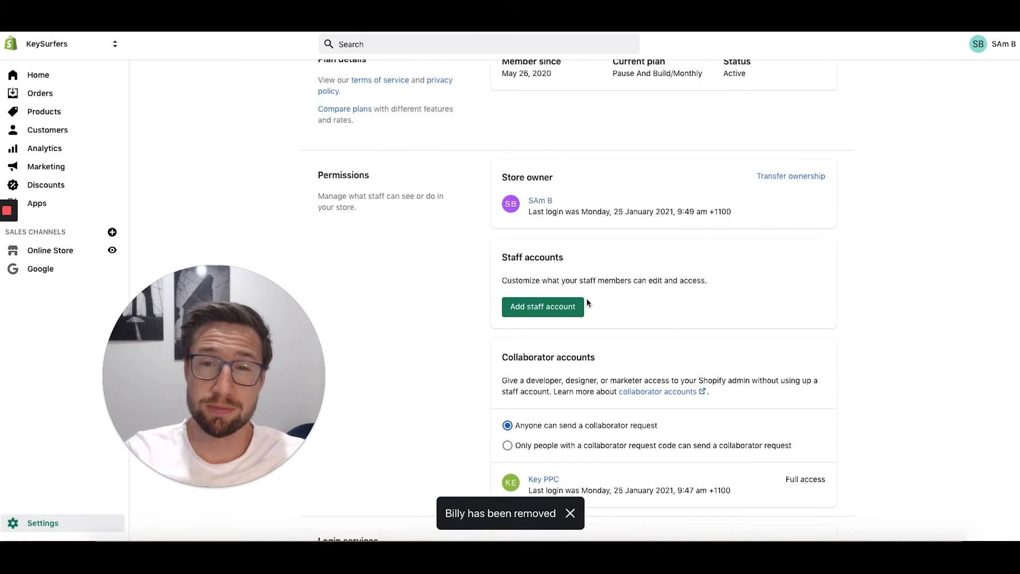
Step: Dismiss the 'has been removed' toast notification
left_click(570, 512)
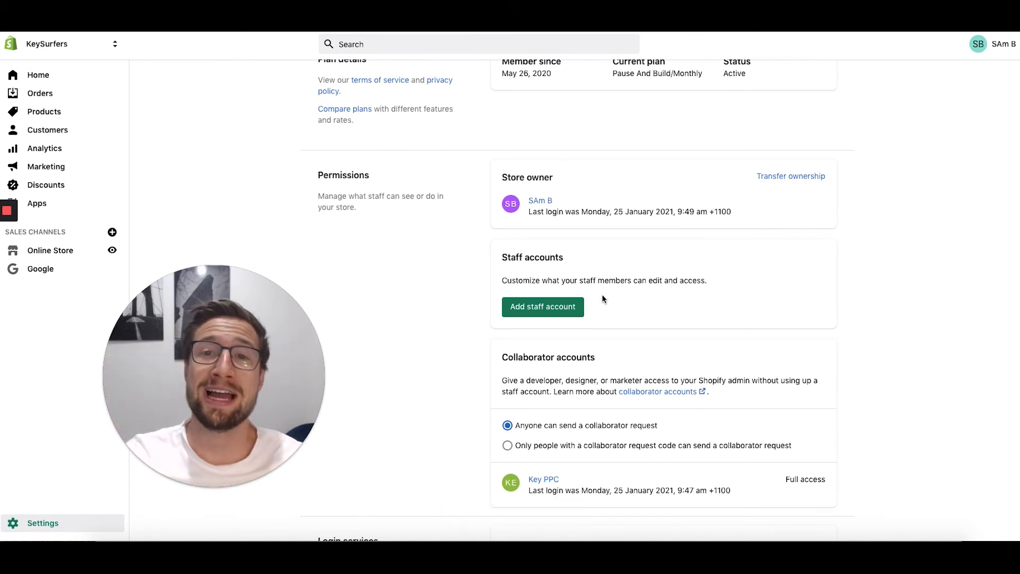
mouse_move(694, 293)
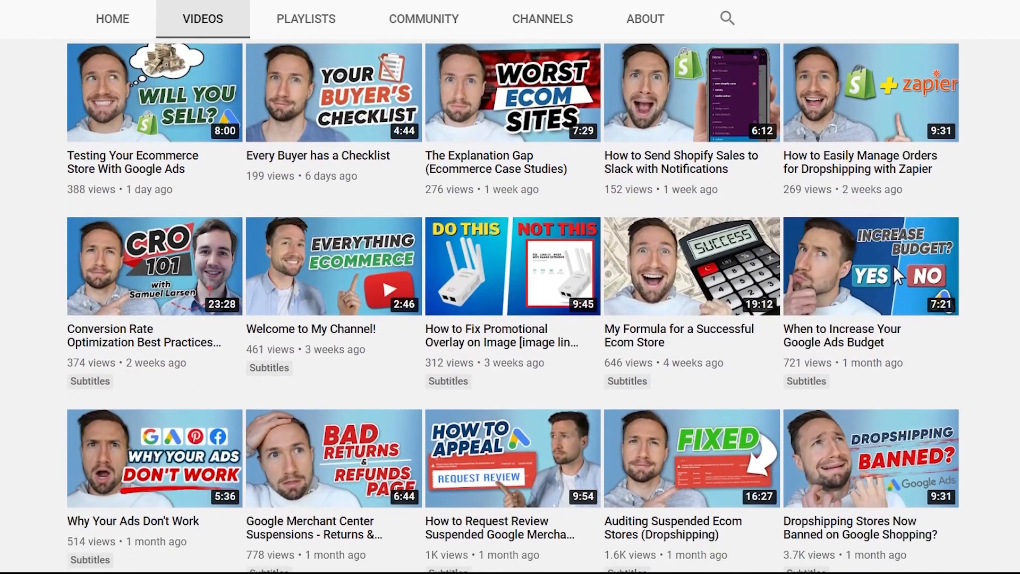
scroll("down", 3)
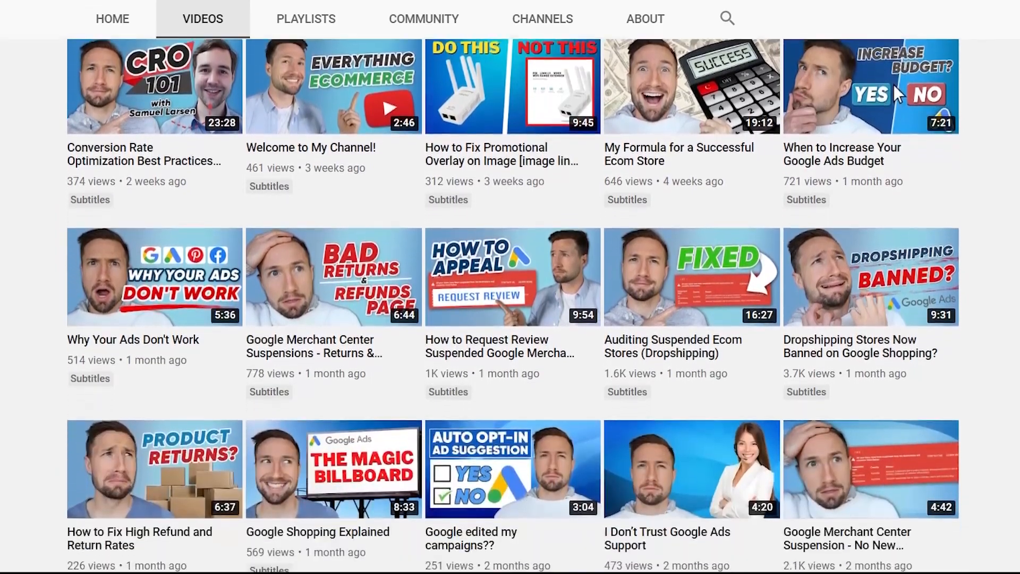
scroll("down", 3)
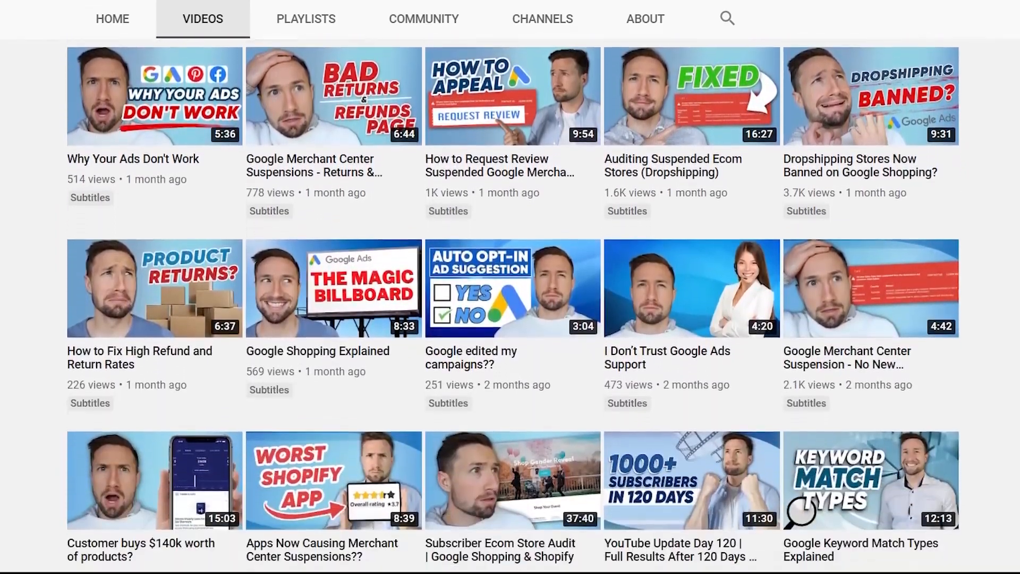